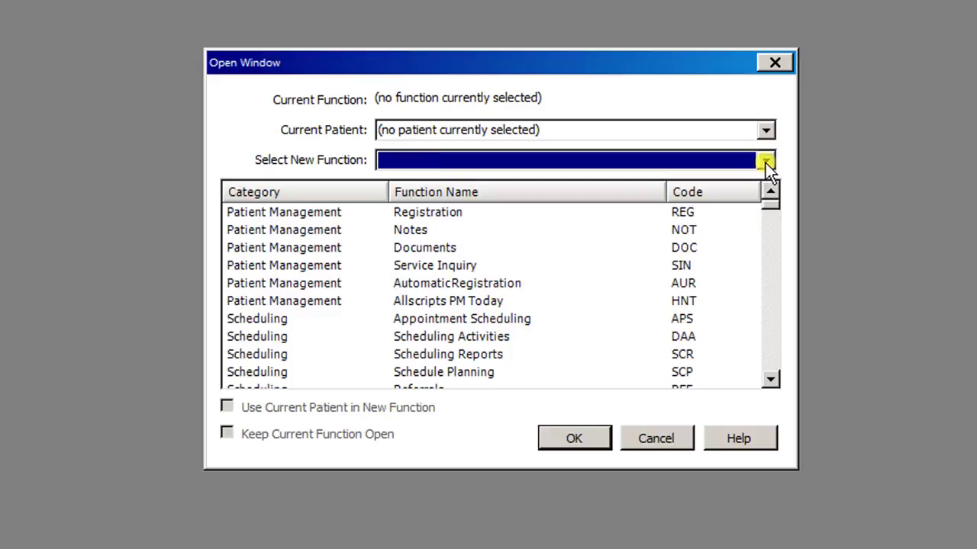
Choose DTM (Day Type Maintenance) from the Select New Function list
click(766, 161)
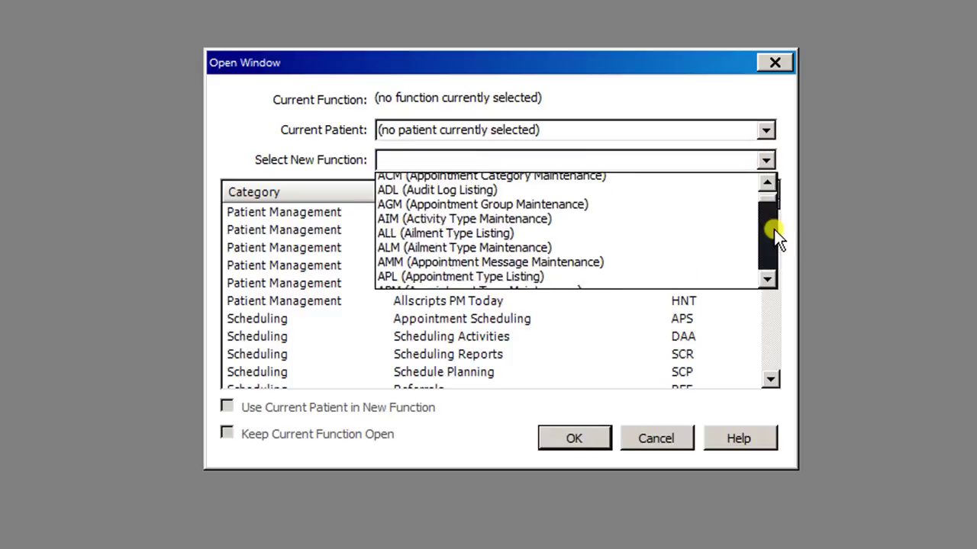
scroll(down, 3)
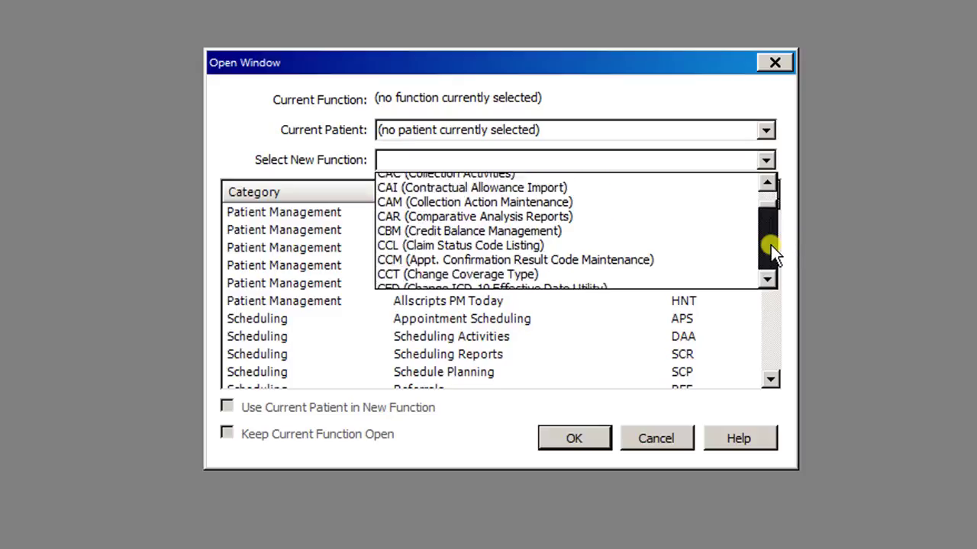
scroll(down, 3)
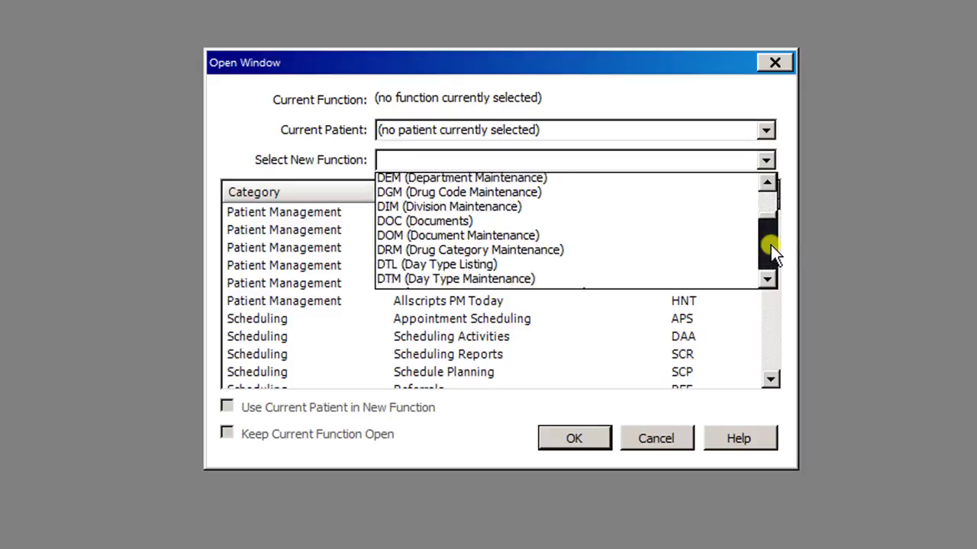
click(455, 277)
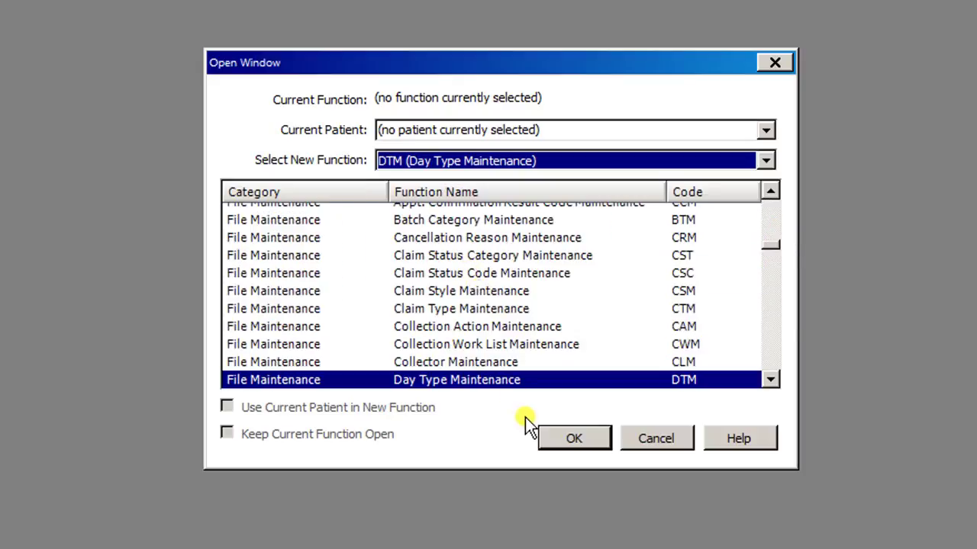
click(764, 160)
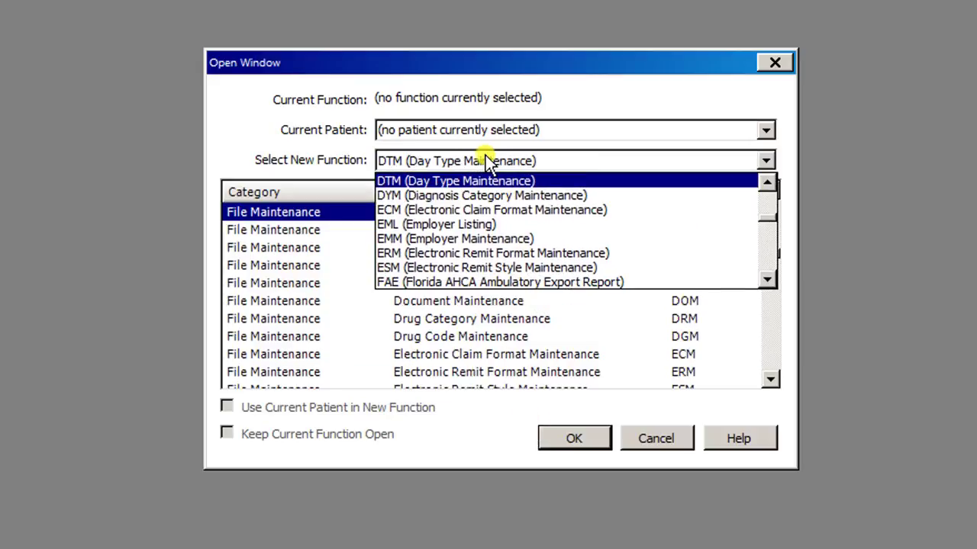
click(454, 180)
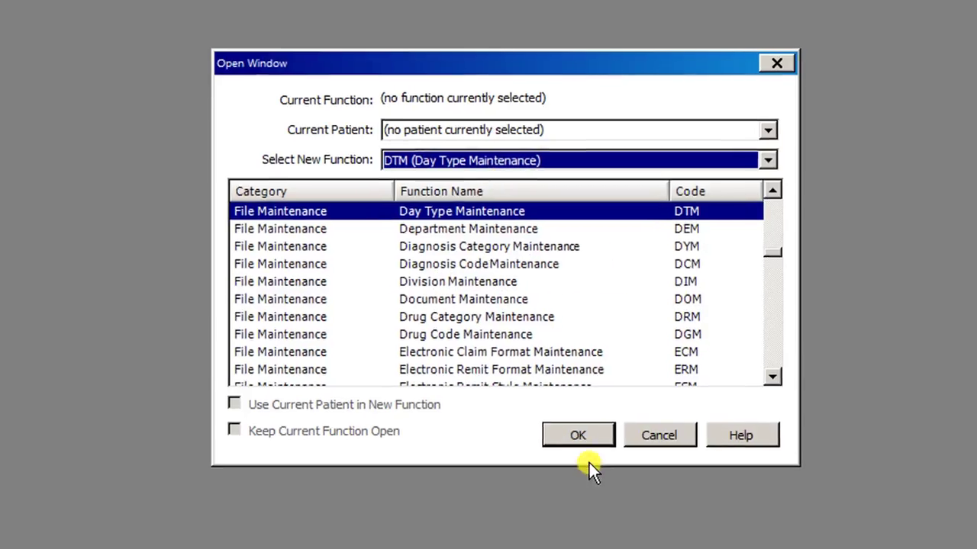
Enter the new day type's abbreviation OABASM-F in Day Type Maintenance, correcting typos
click(577, 434)
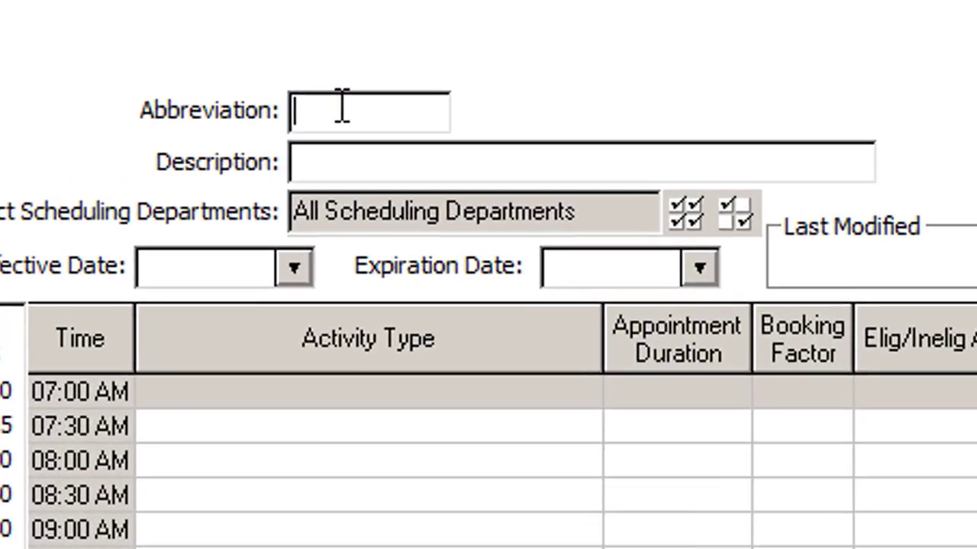
text(OA)
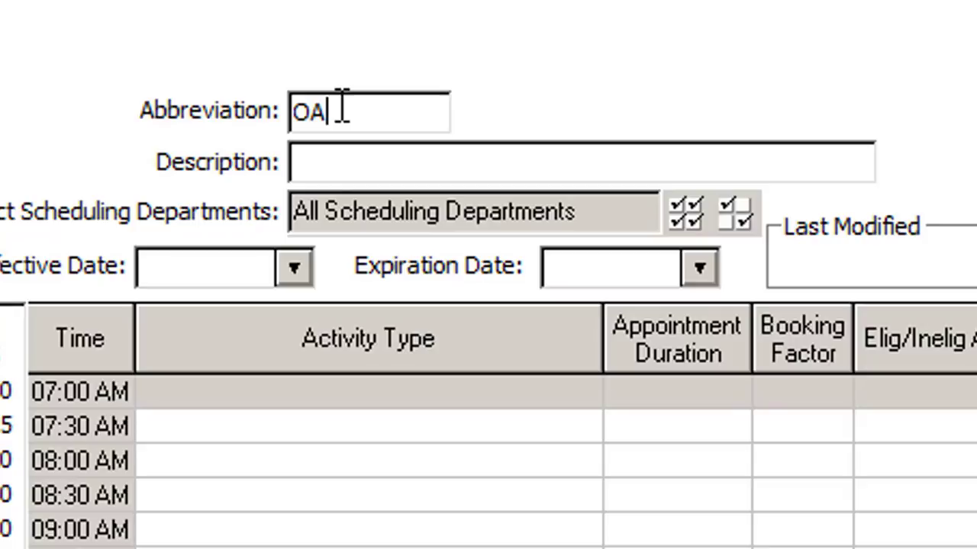
text(BAS)
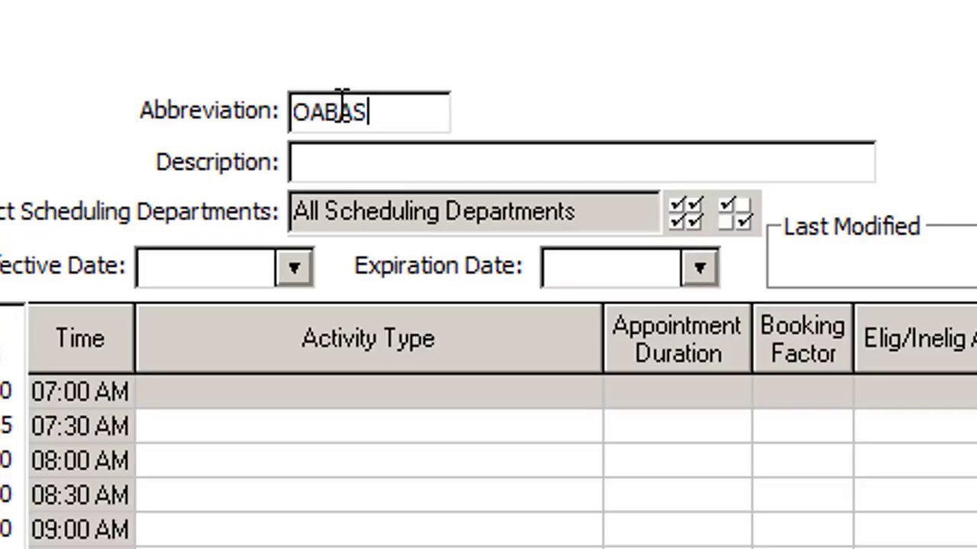
text(M)
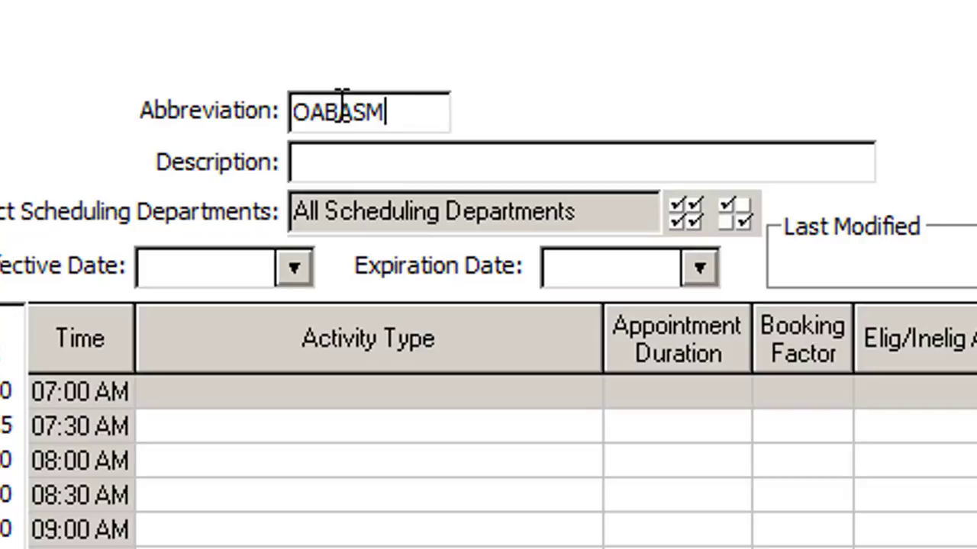
text(-F)
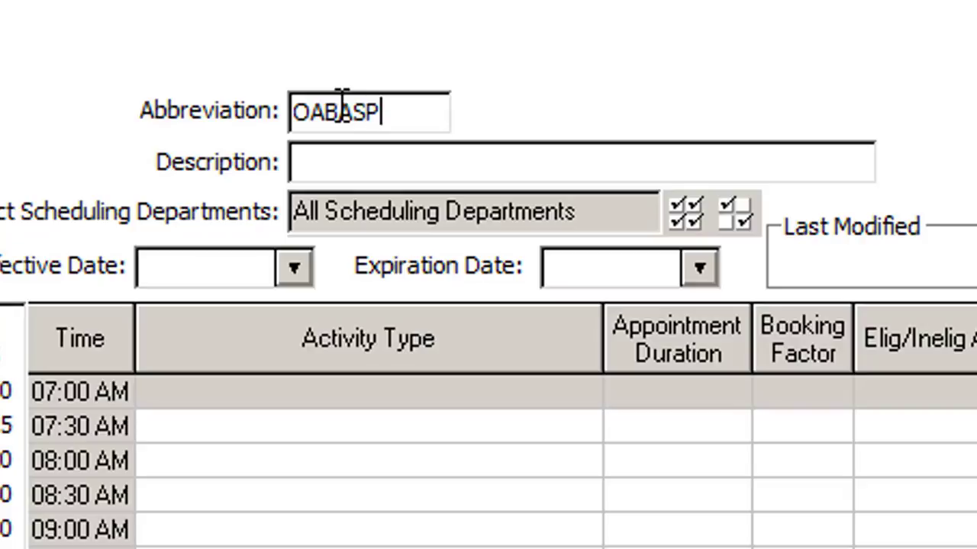
text(M)
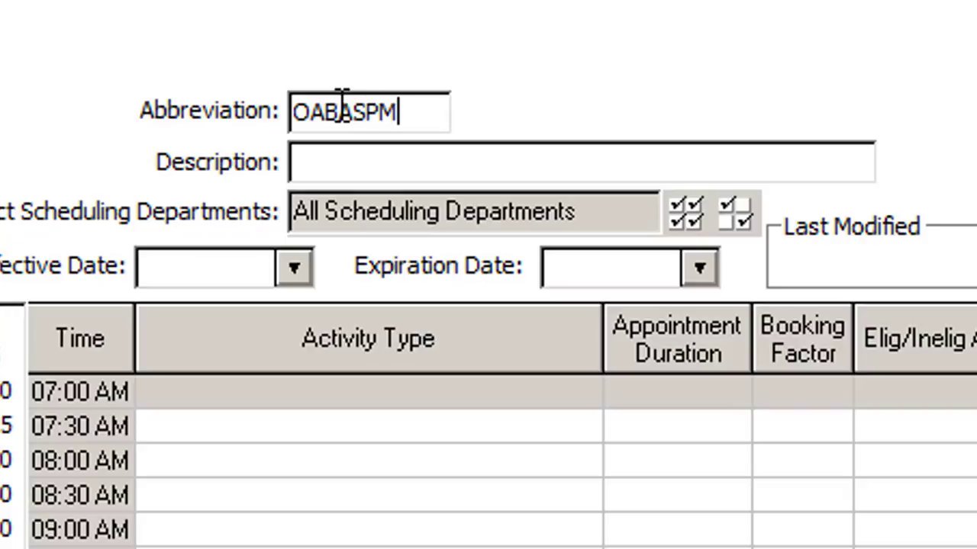
key(Backspace)
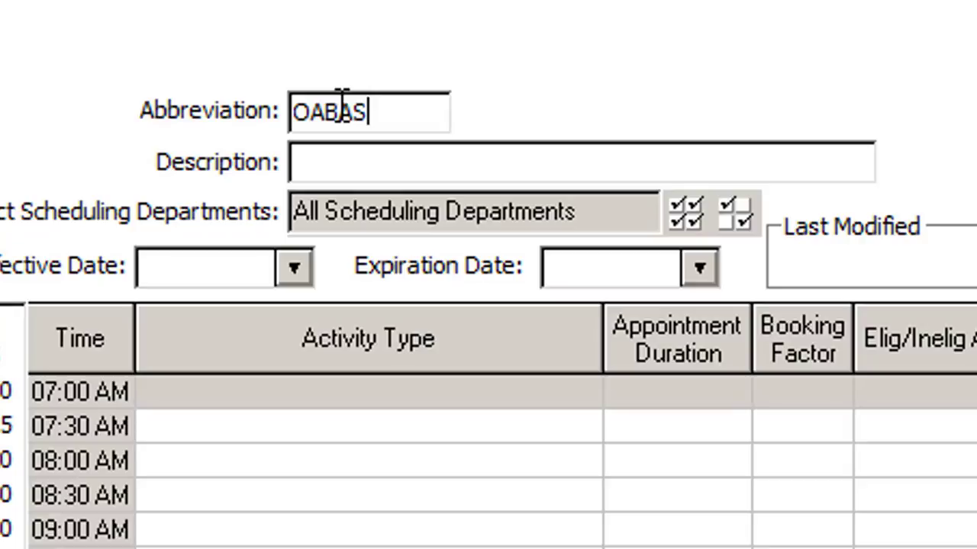
text(M_F)
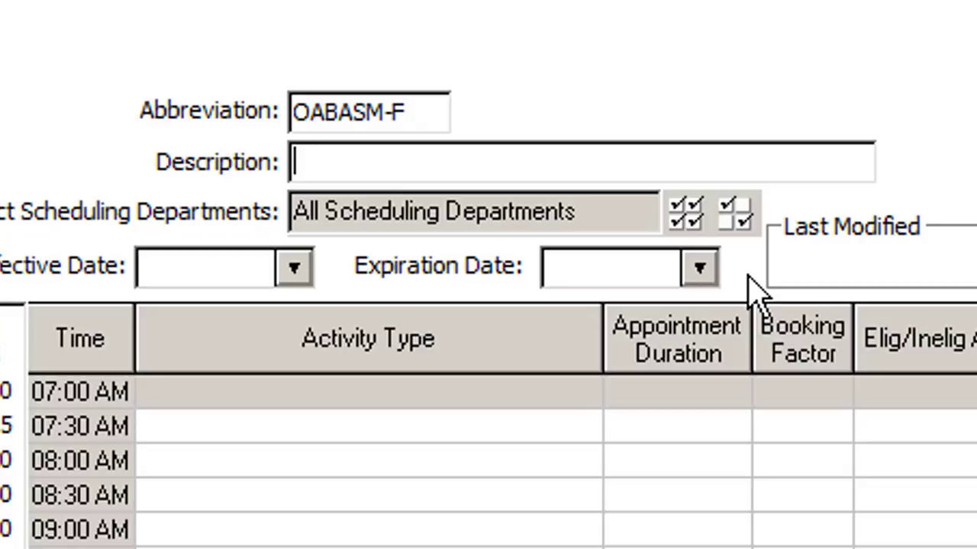
Enter the description OA Basua M-F 8:30-4:30, correcting the mistyped end time
text(OA)
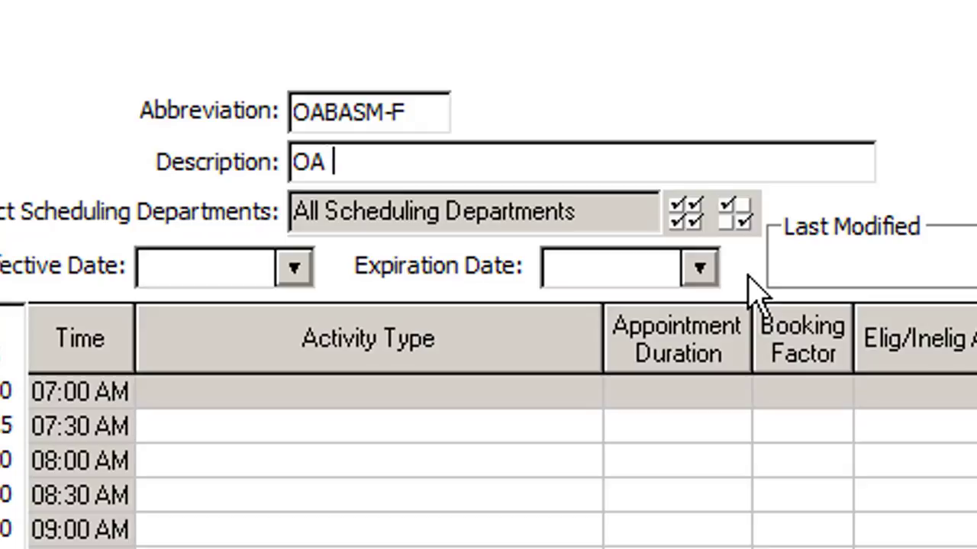
text(Basua)
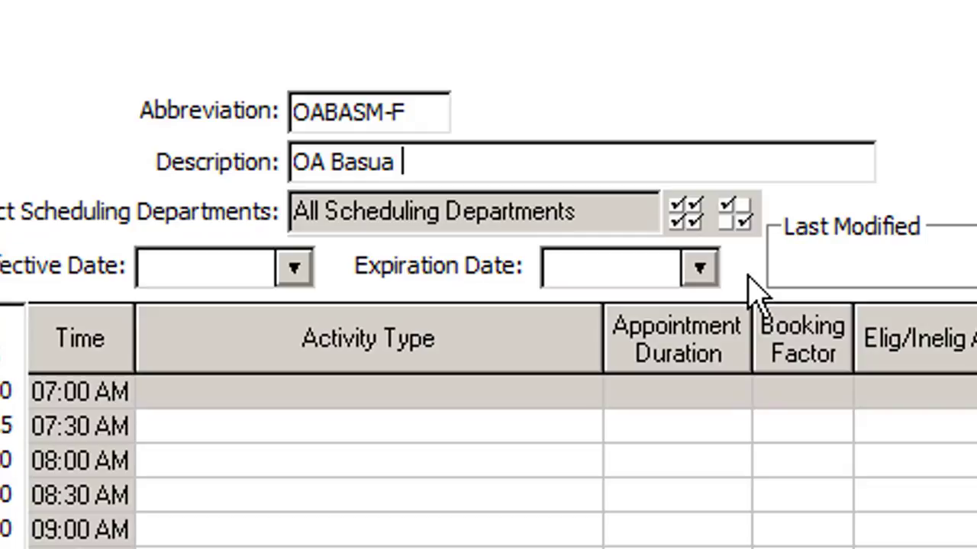
text(M)
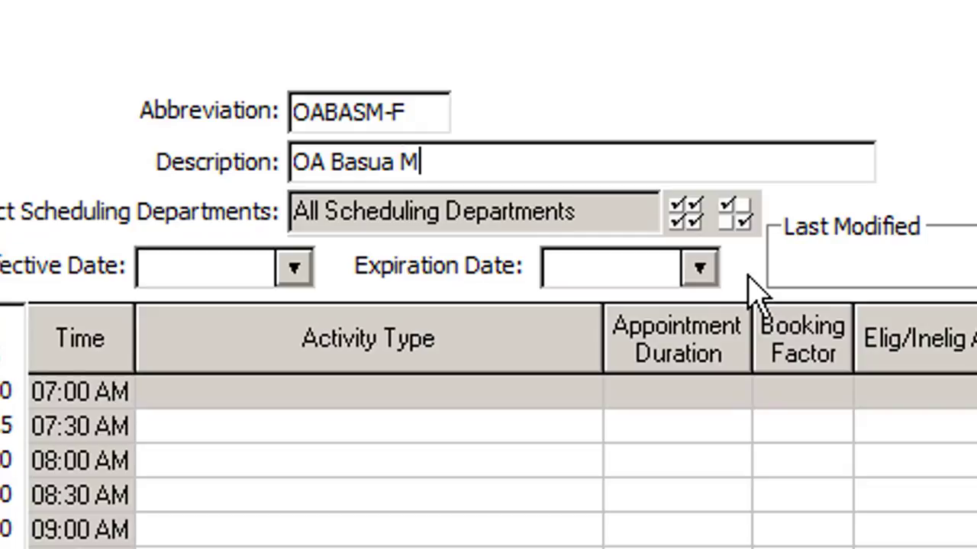
text(-F)
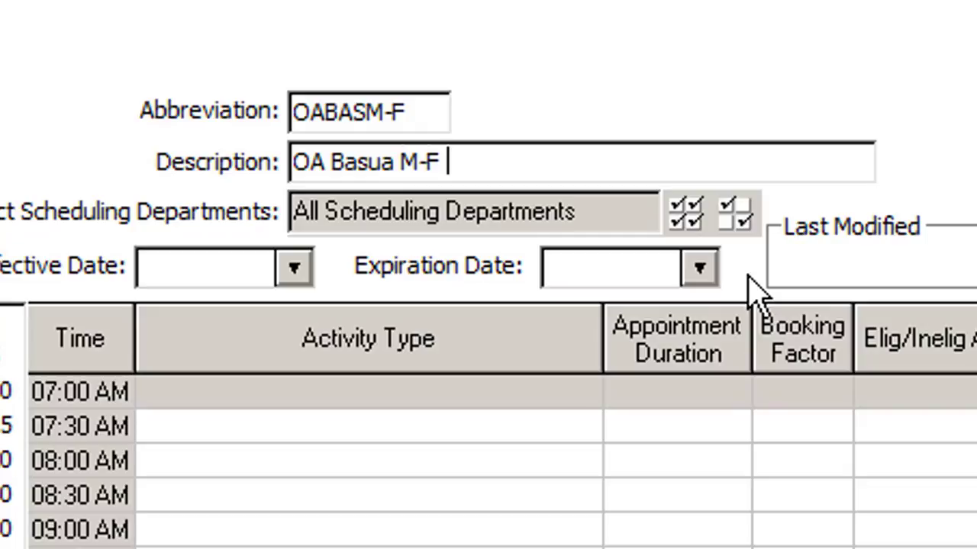
text(8:30-)
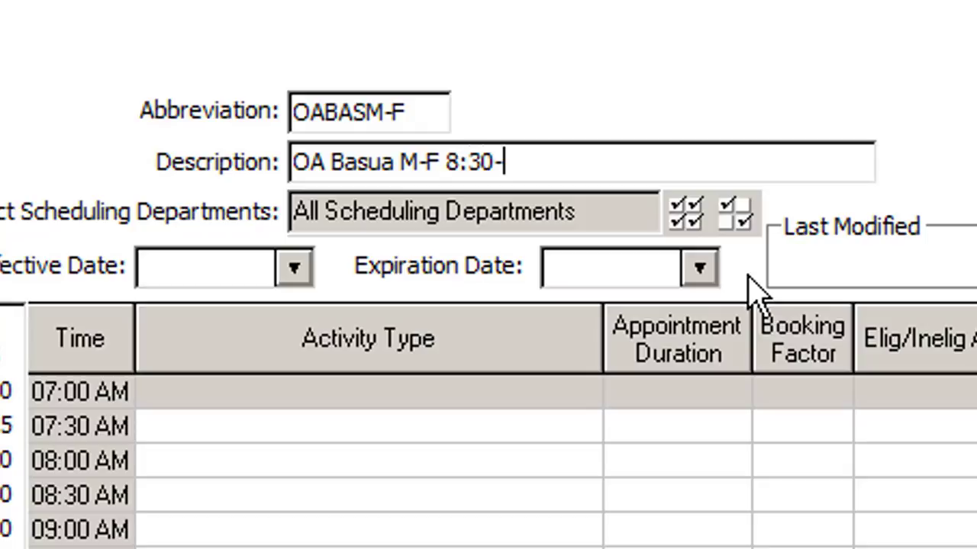
text(4;30)
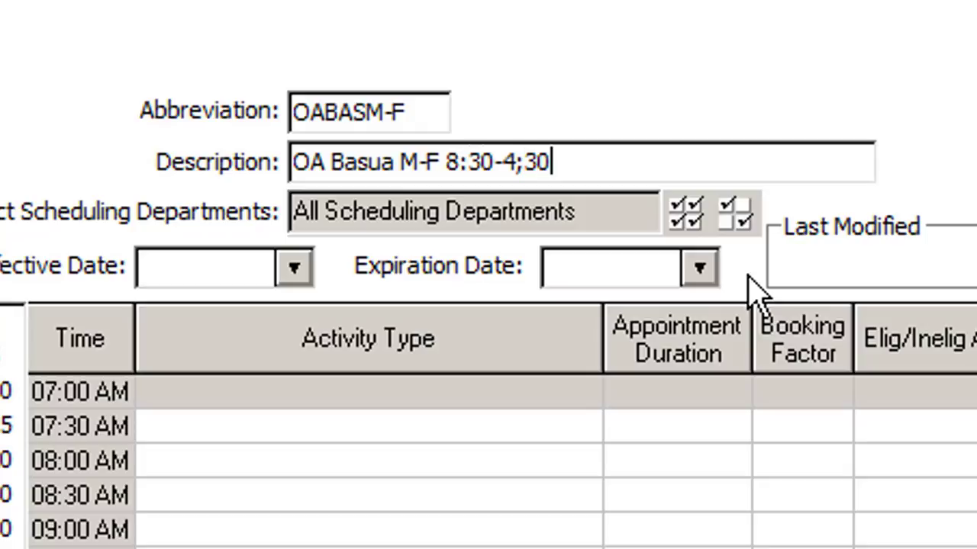
key(Backspace)
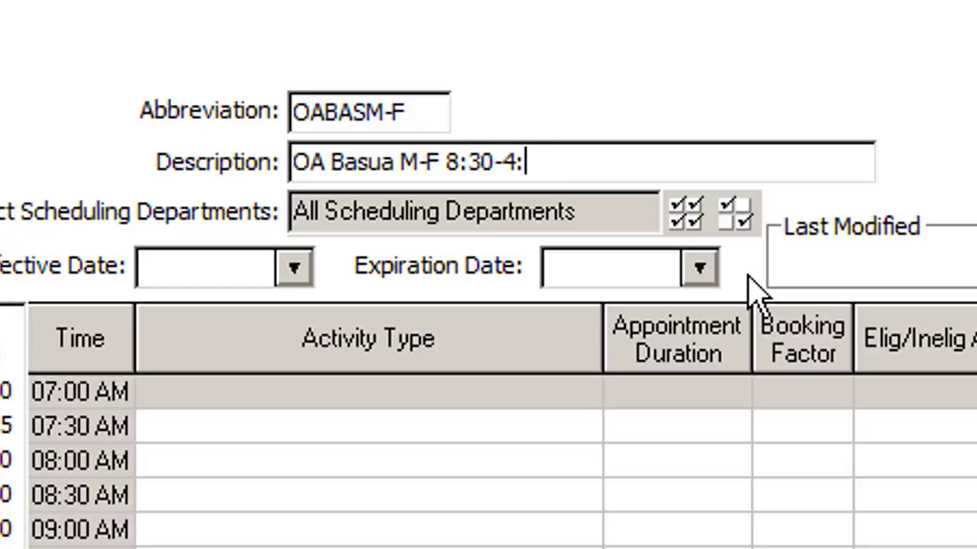
text(30)
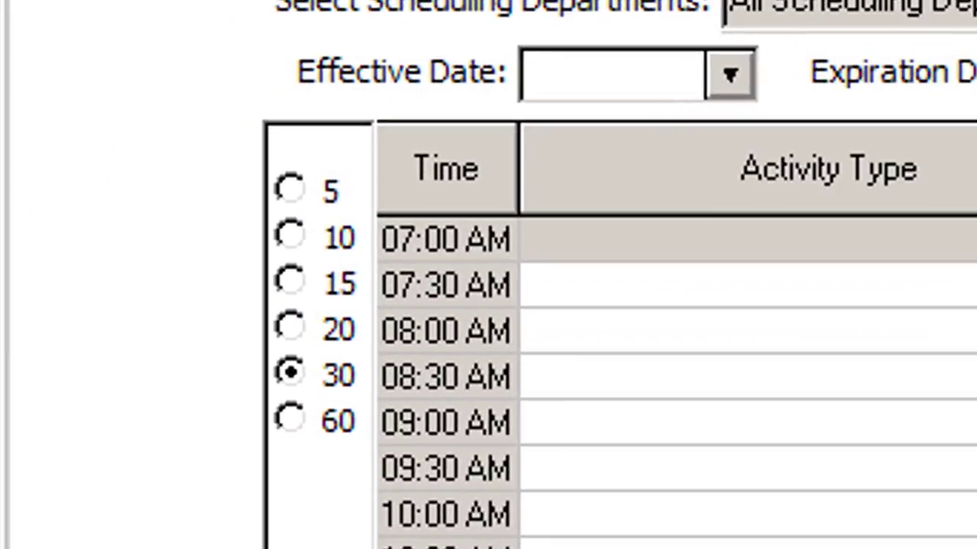
mouse_move(252, 259)
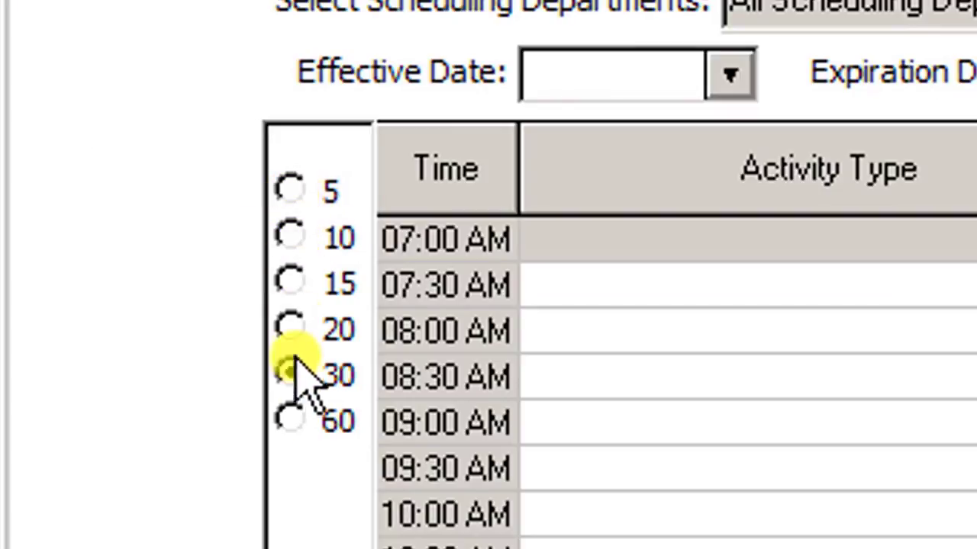
Try the 60-minute interval, then set the time grid to 20-minute slots
click(290, 373)
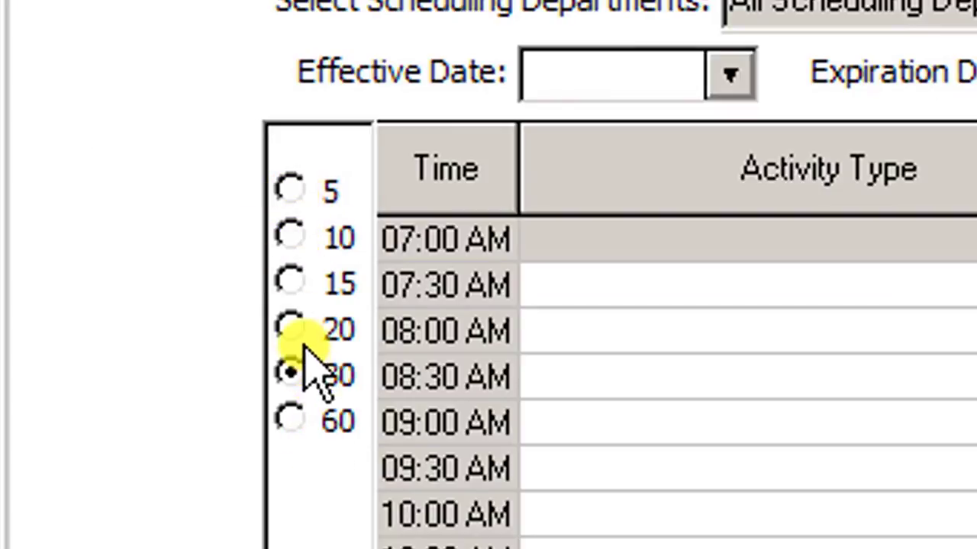
click(288, 284)
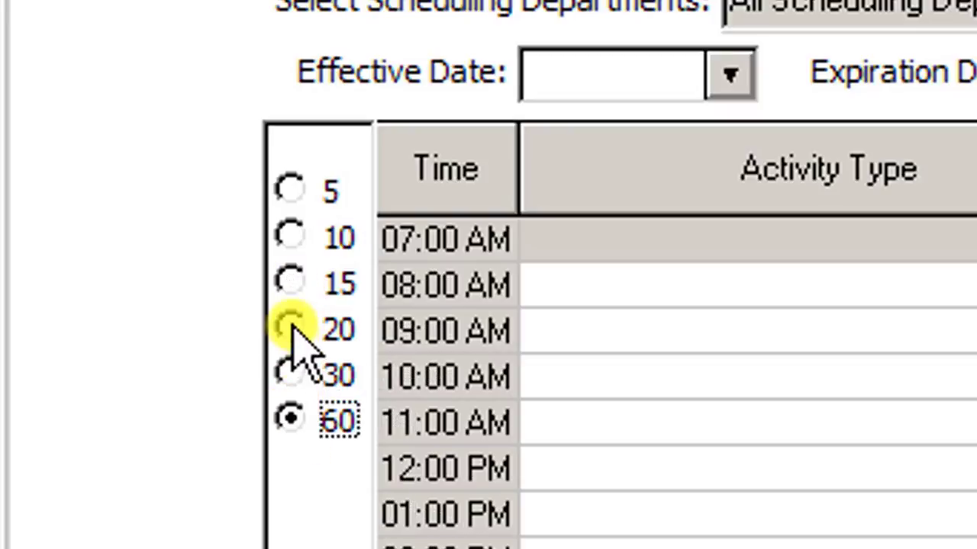
click(290, 328)
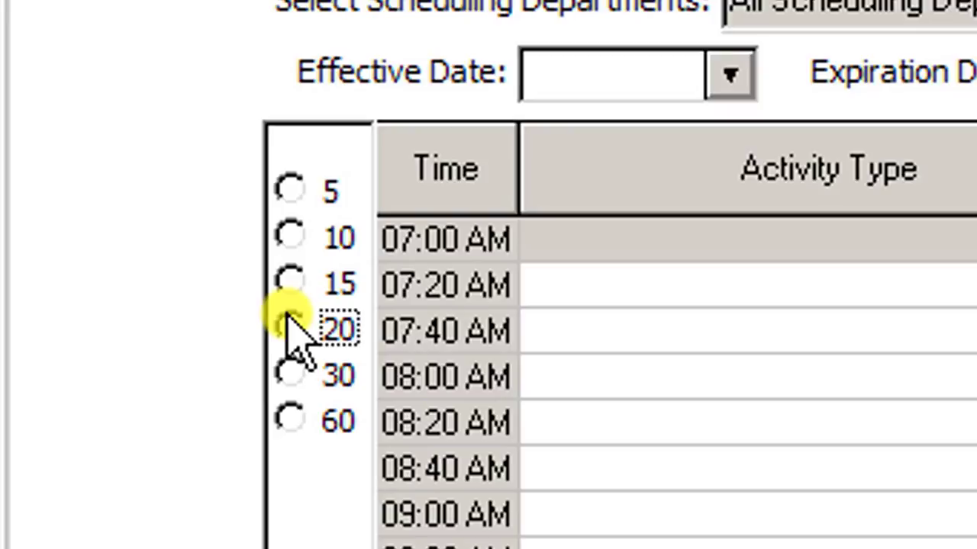
click(289, 329)
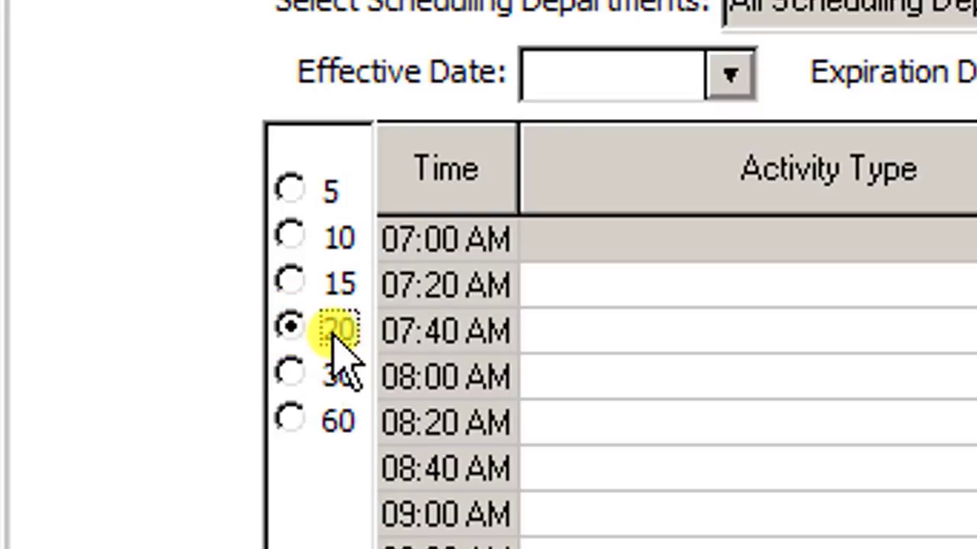
mouse_move(298, 374)
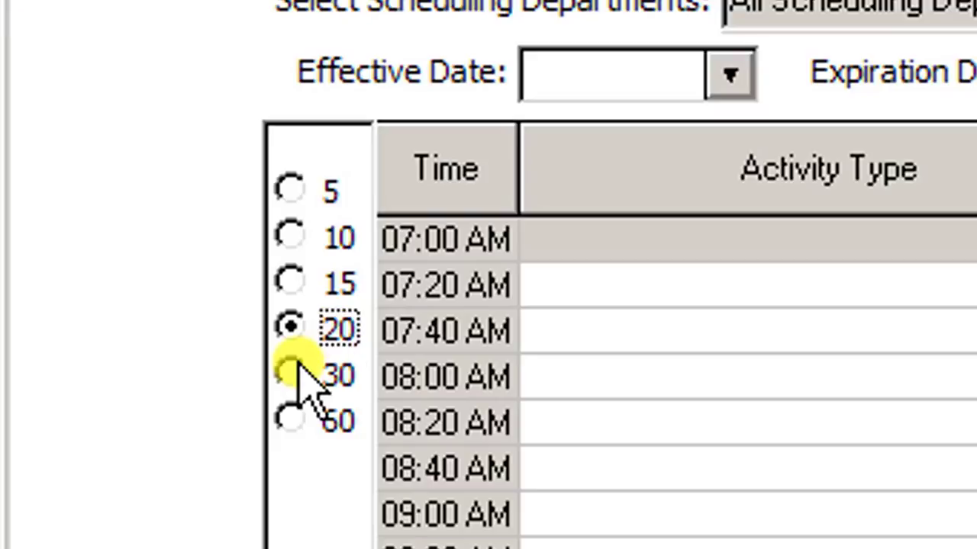
Set 30-minute slots and start selecting the morning rows at 08:30 AM
click(290, 373)
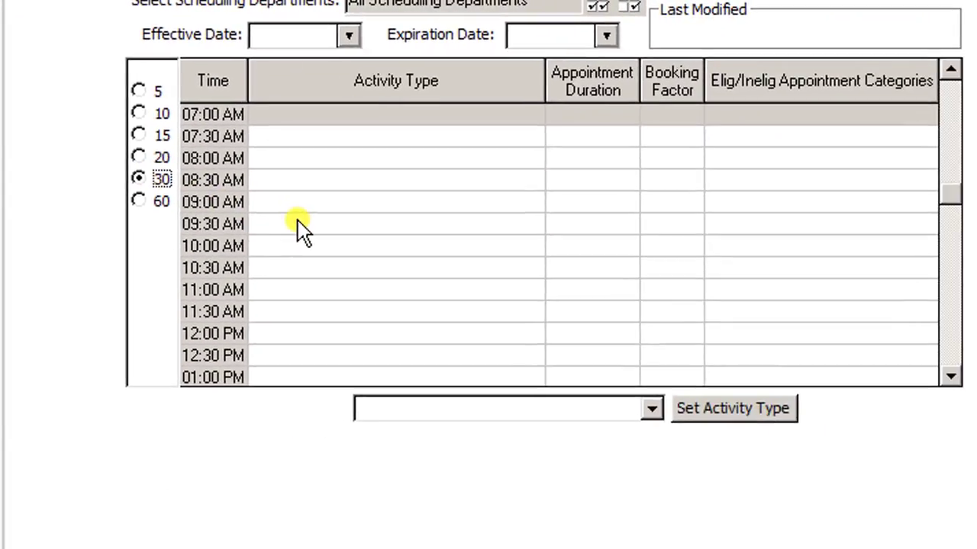
mouse_move(282, 186)
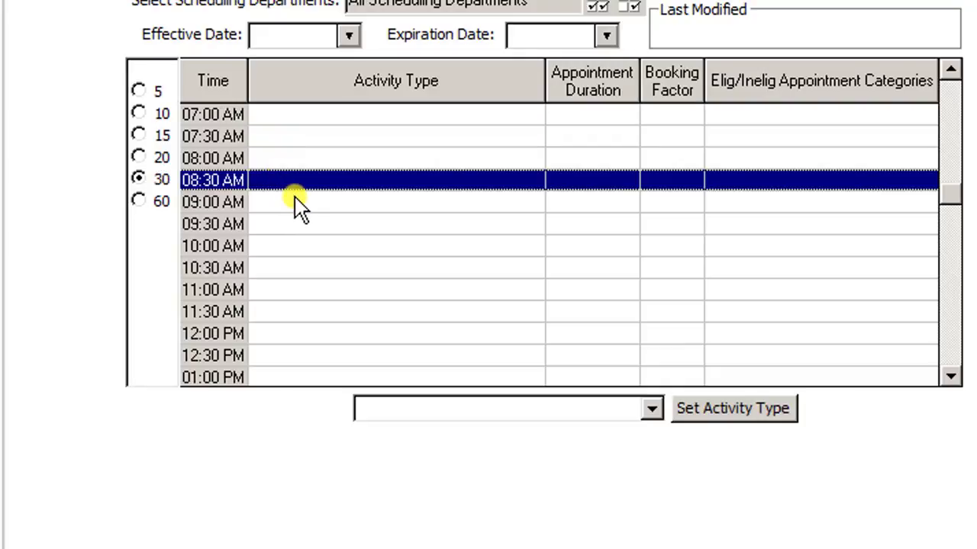
mouse_move(262, 183)
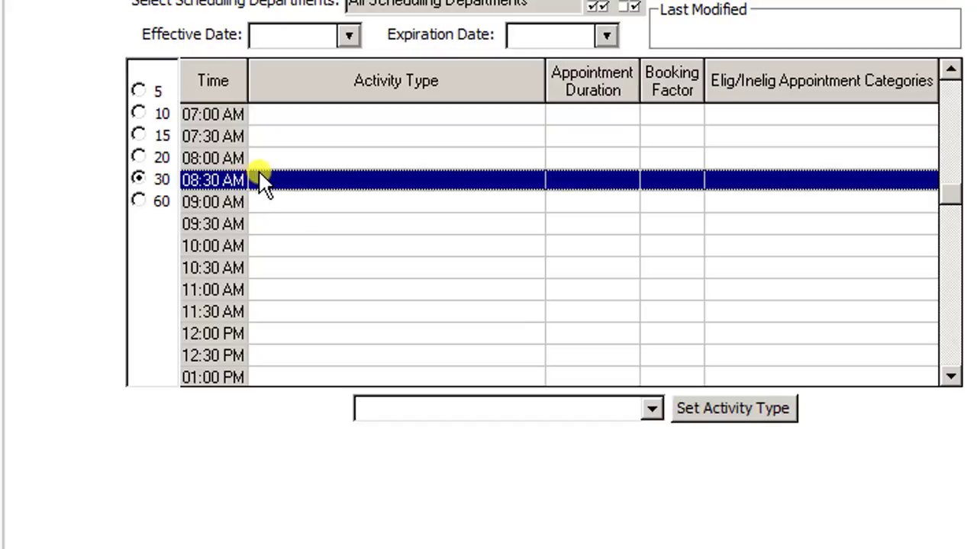
mouse_move(308, 183)
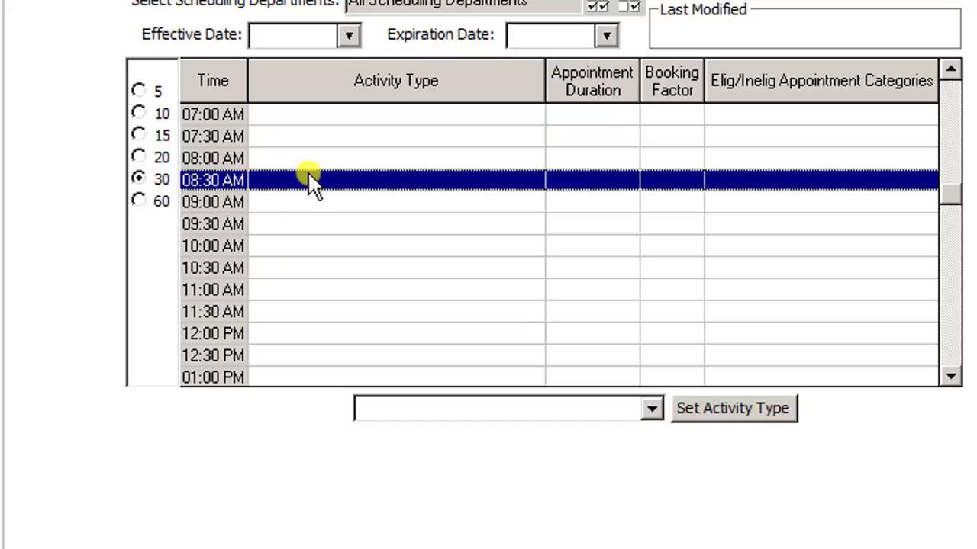
mouse_move(297, 211)
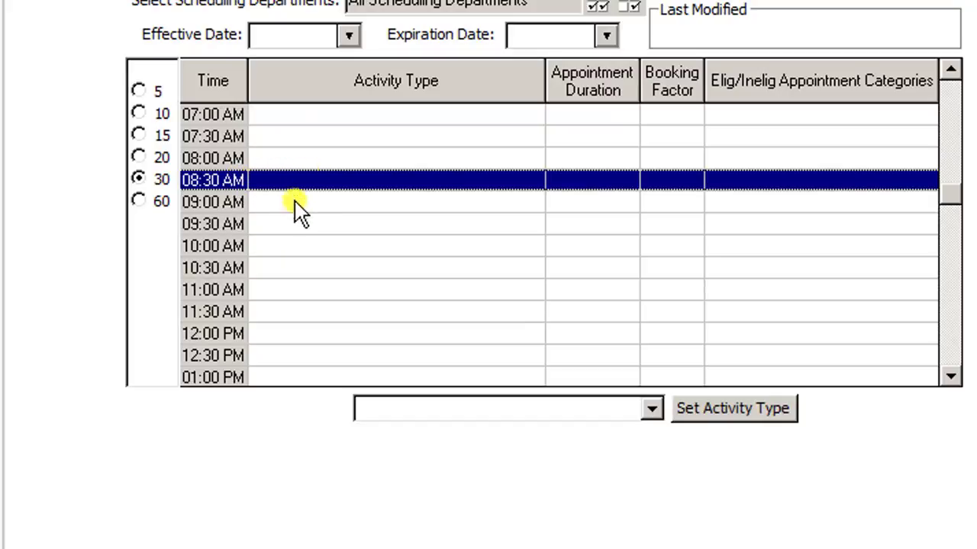
drag(290, 201, 283, 246)
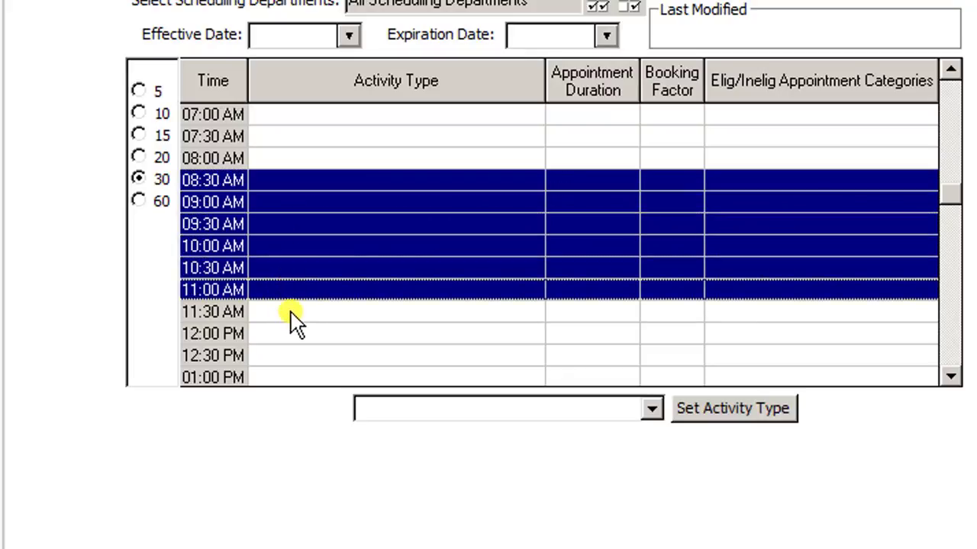
click(290, 312)
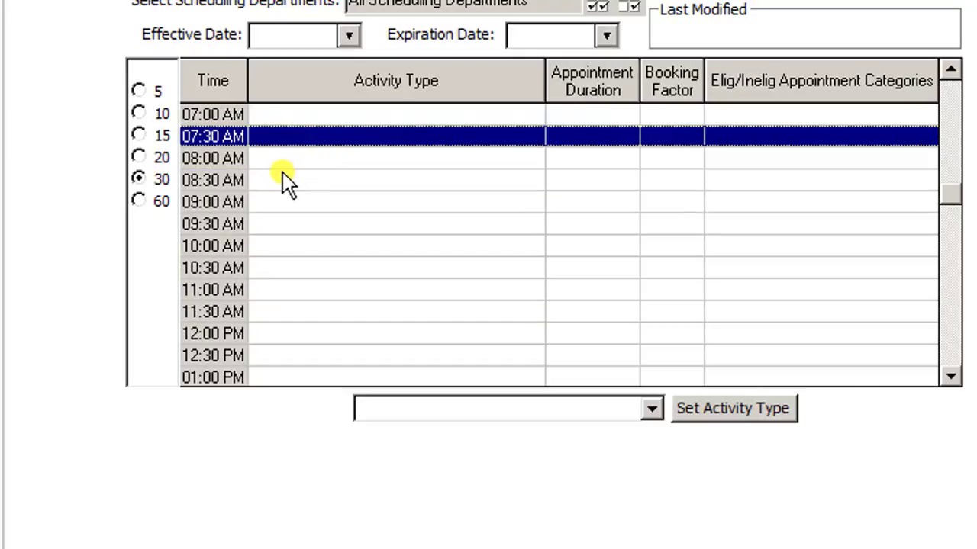
click(288, 180)
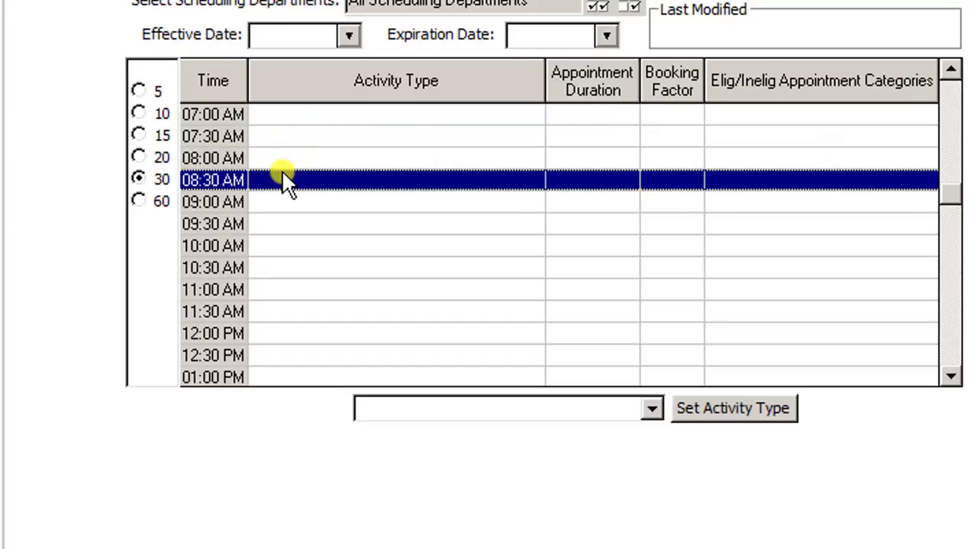
mouse_move(282, 247)
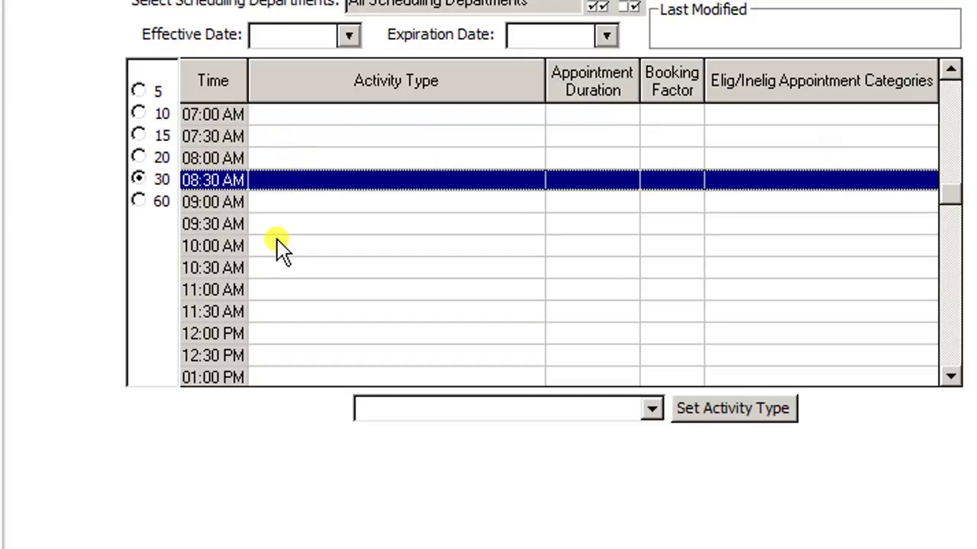
mouse_move(287, 316)
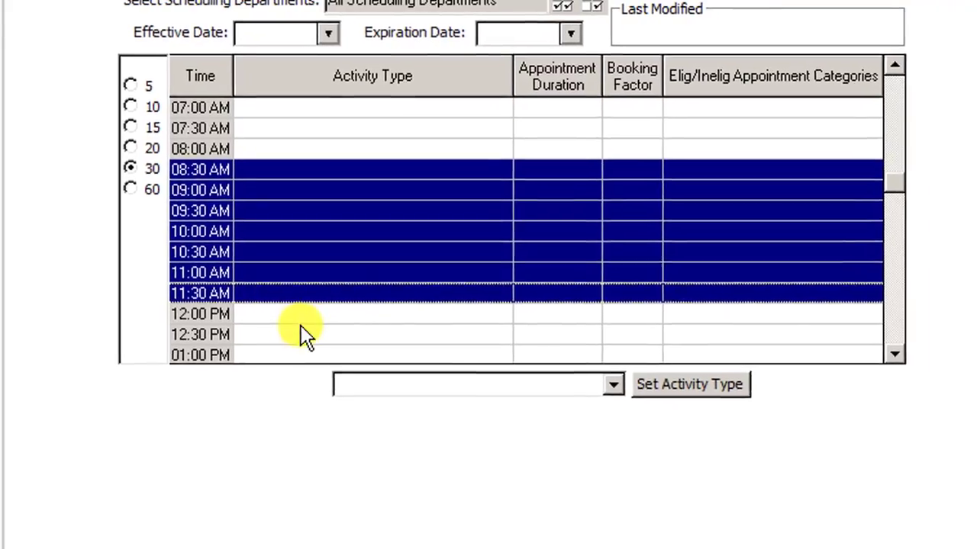
Set activity type Open Access 30 on the 08:30–11:30 AM slots
click(614, 384)
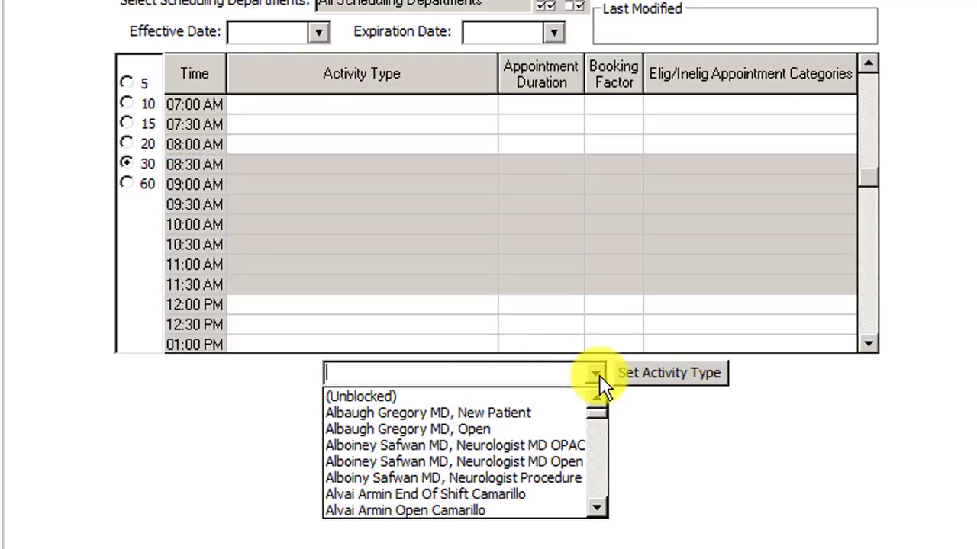
text(Open Access 30)
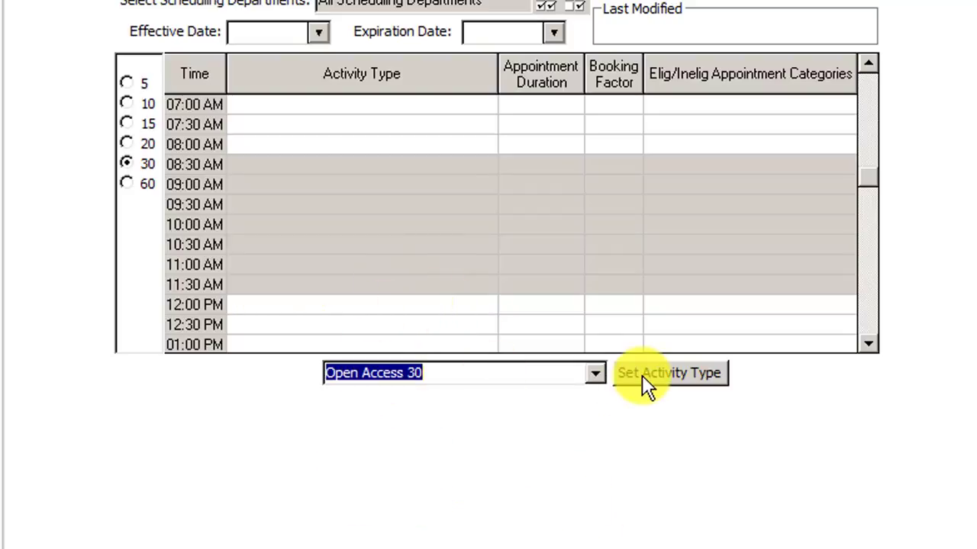
click(669, 372)
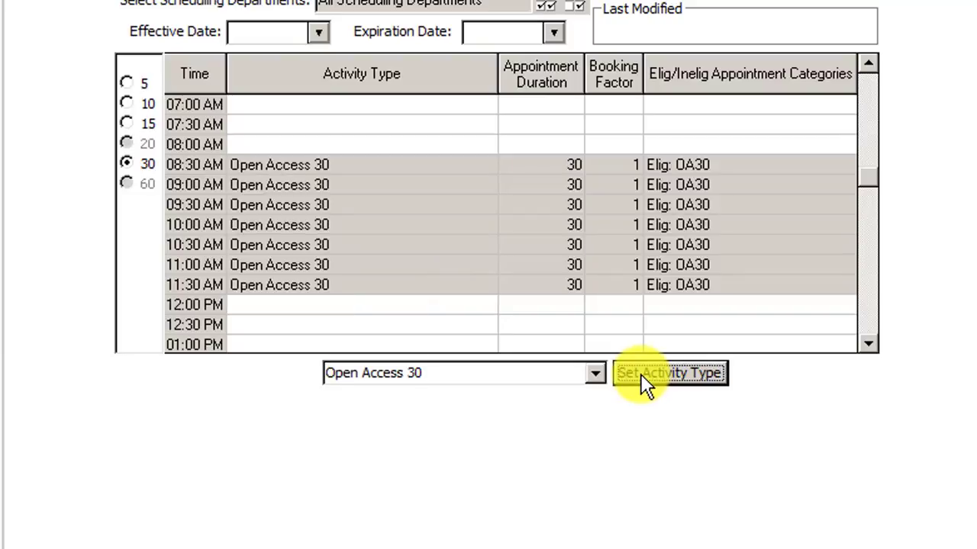
mouse_move(785, 359)
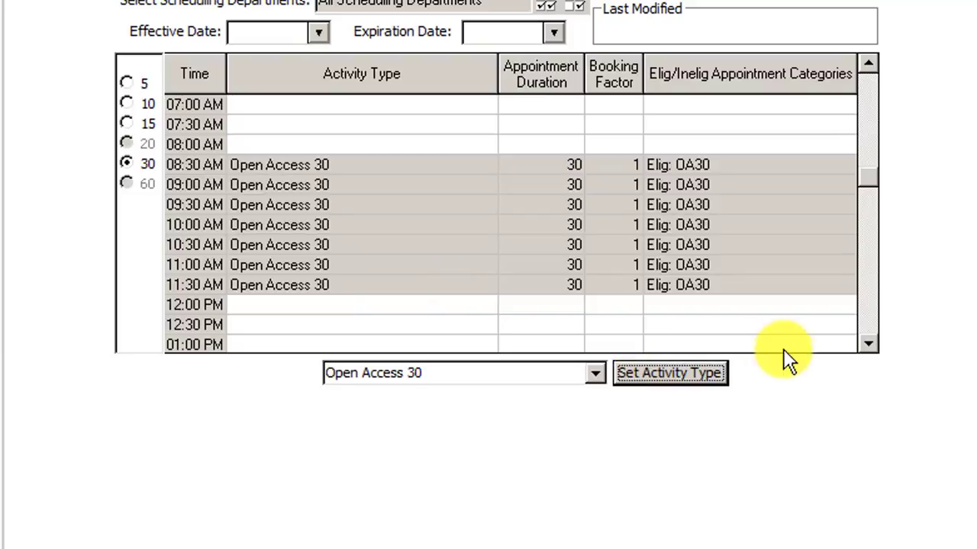
Set the 12:00 and 12:30 PM slots to activity type Lunch
scroll(down, 3)
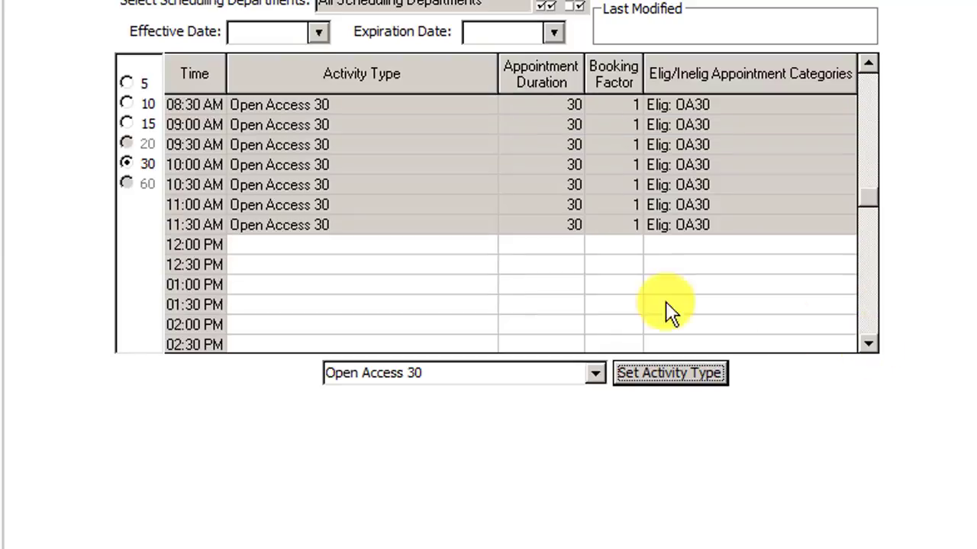
click(194, 244)
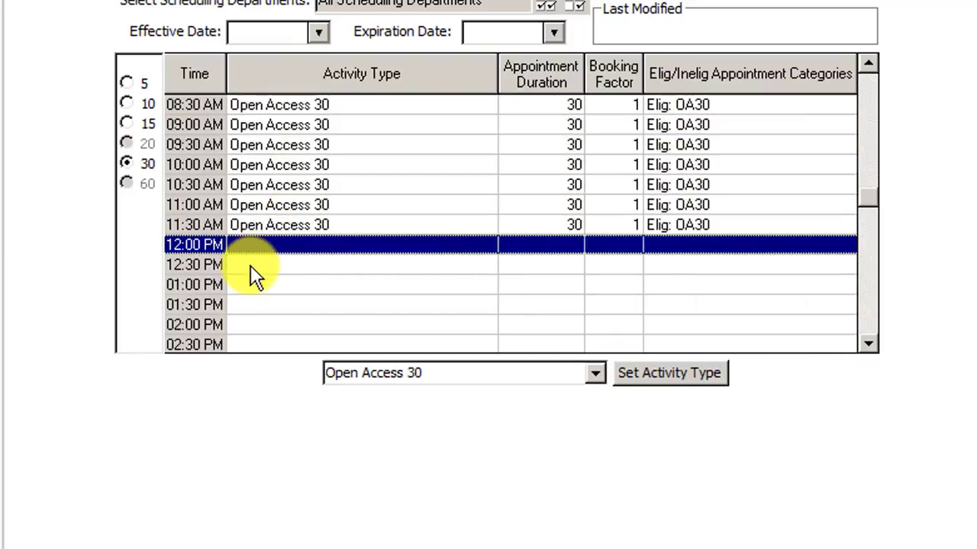
click(595, 372)
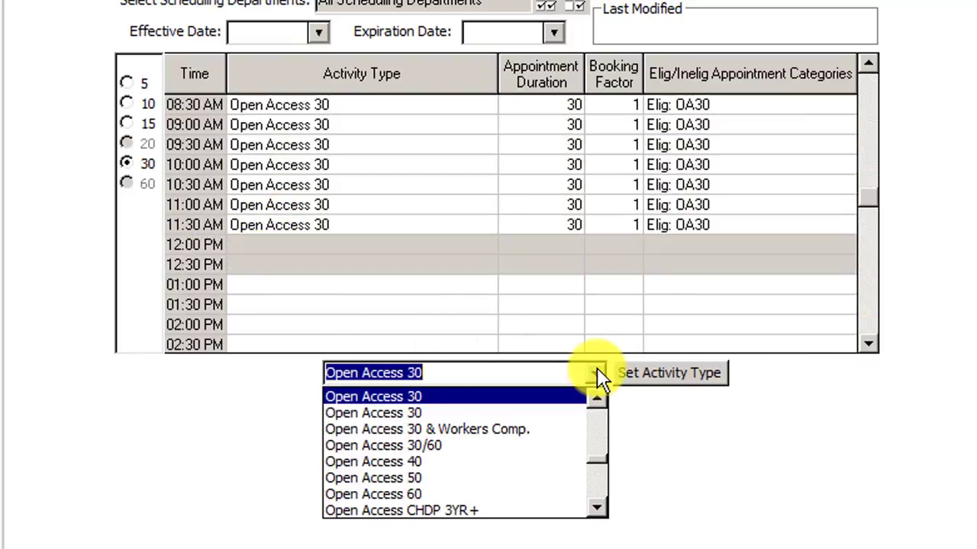
text(Lunch)
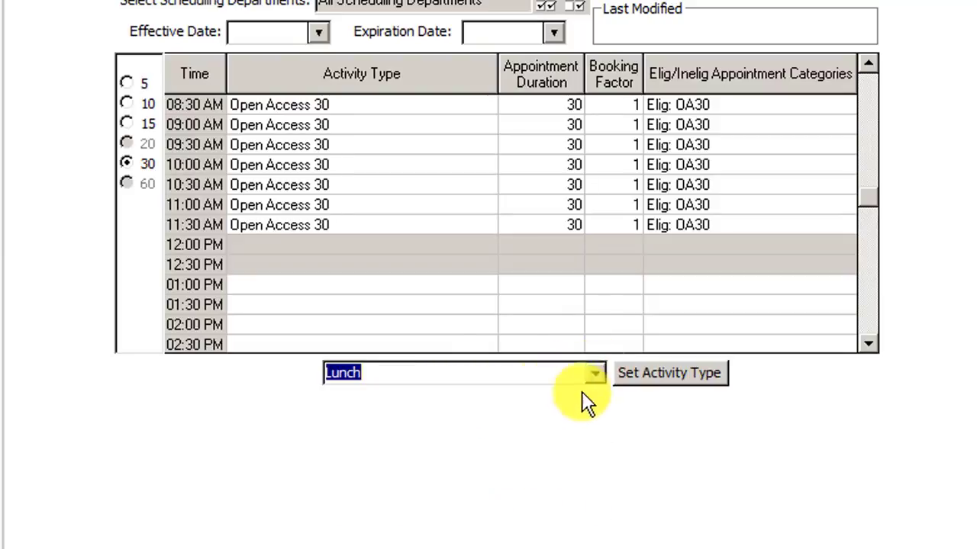
click(669, 372)
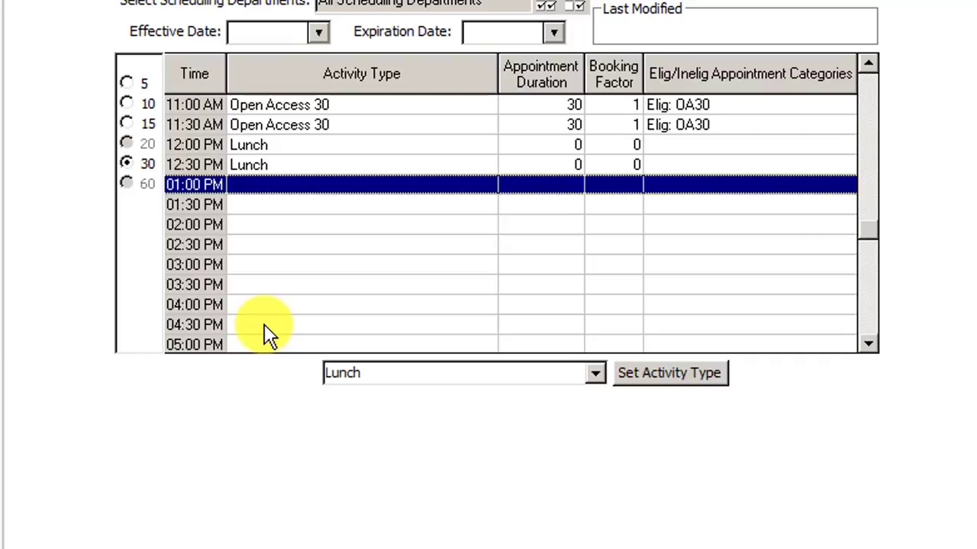
Set activity type Open Access 30 on the 01:00–04:30 PM slots
click(595, 373)
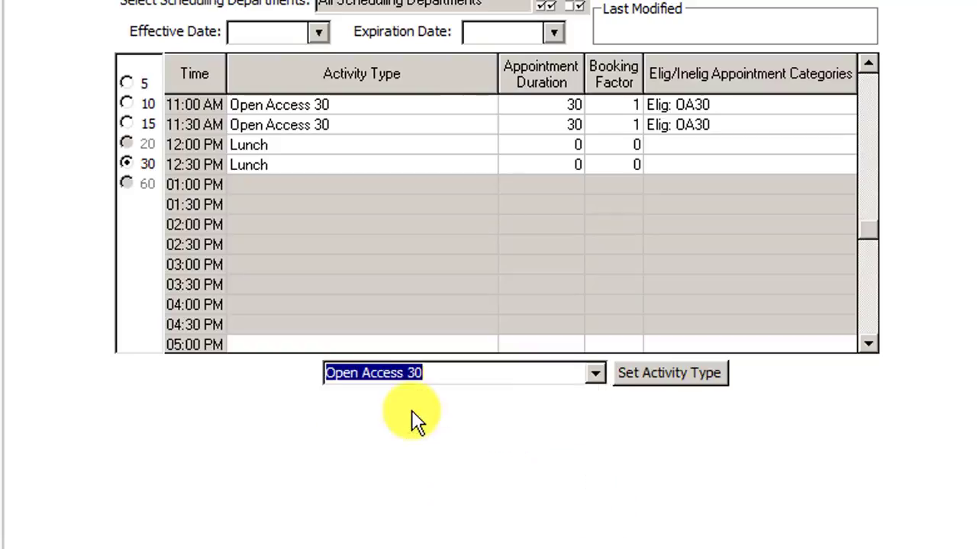
click(668, 372)
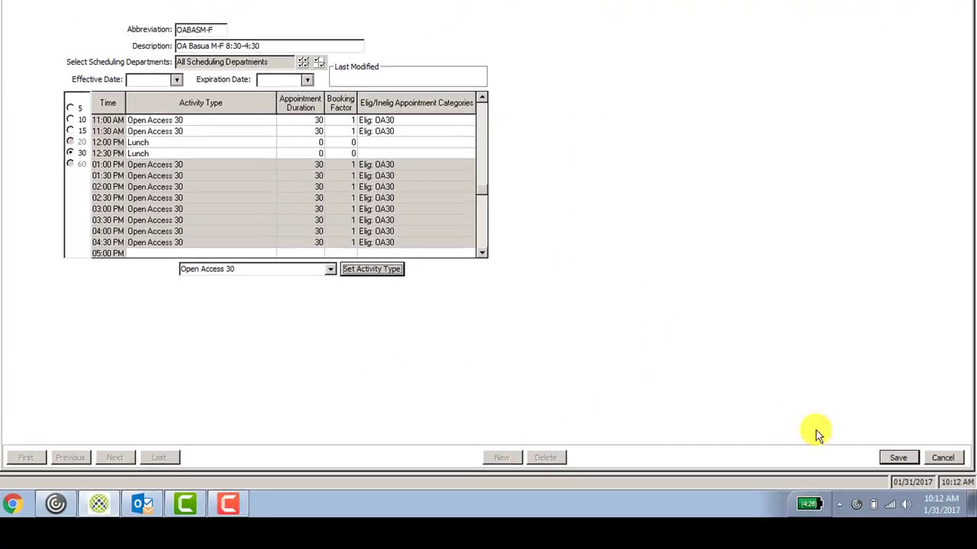
mouse_move(908, 458)
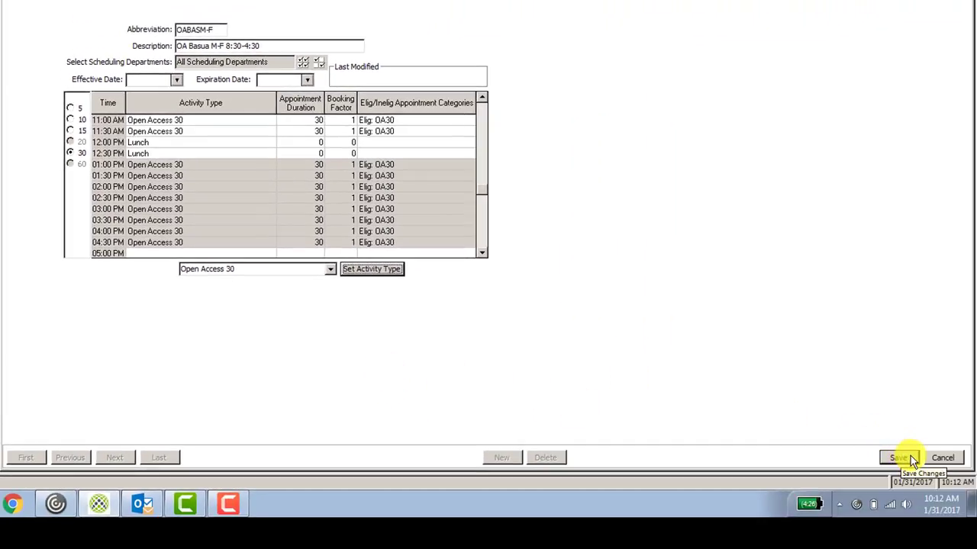